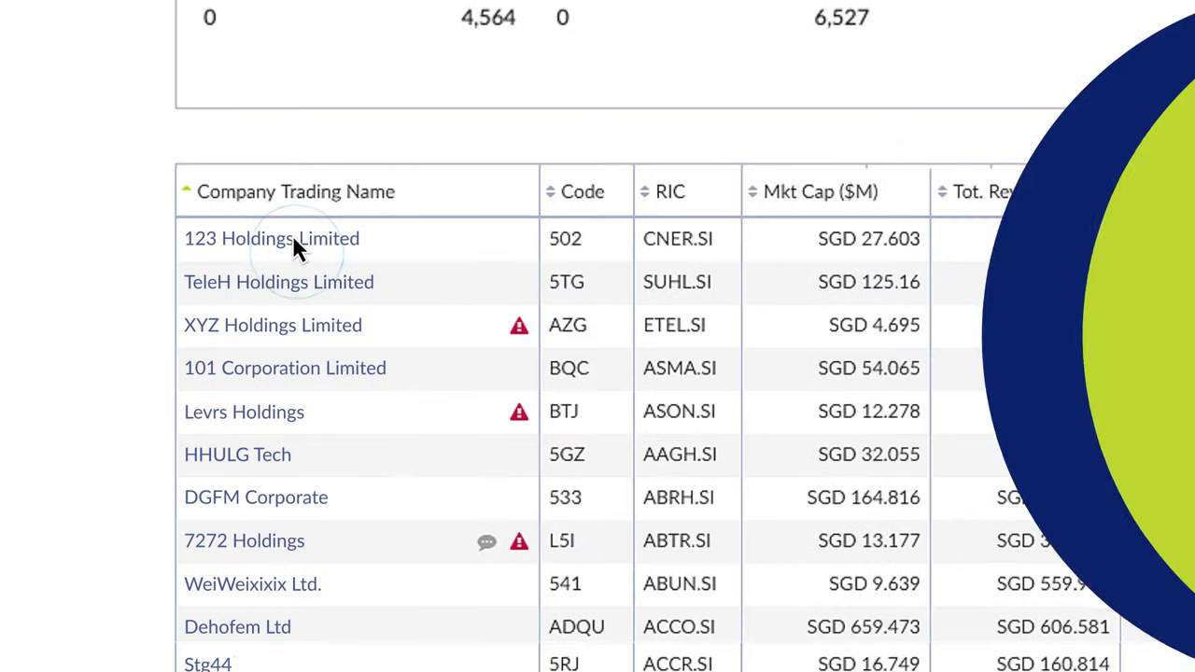
# Step: Open the 123 Holdings Limited stock page from the company list
pyautogui.click(271, 238)
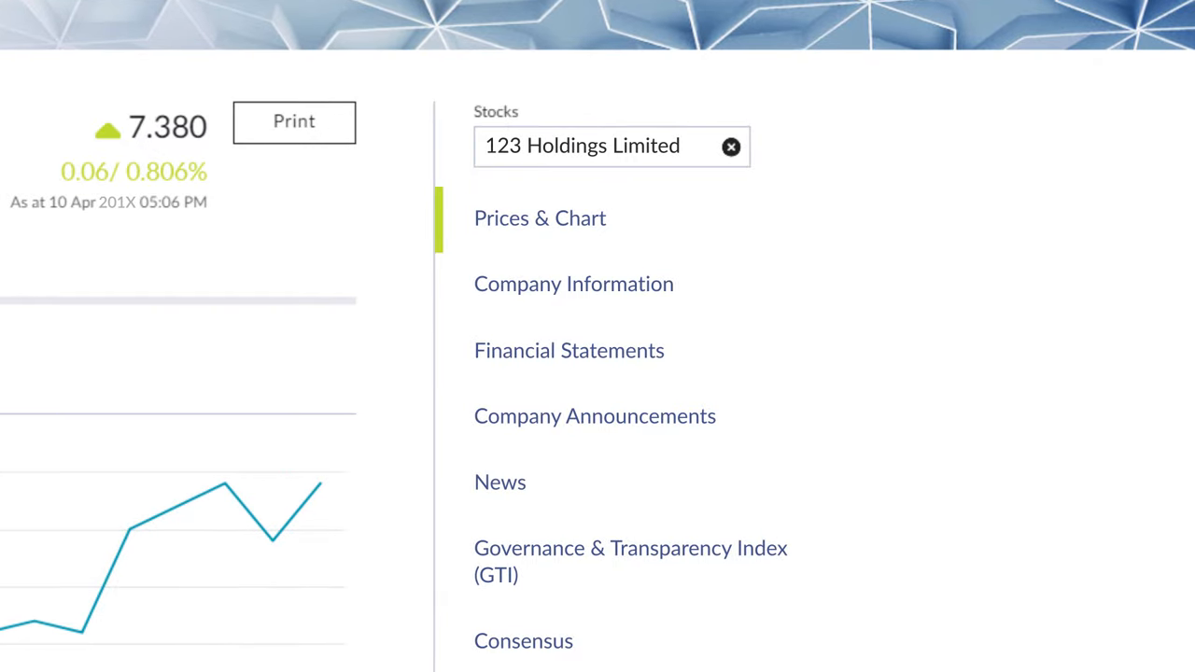
# Step: Display 123 Holdings Limited's dividend history with ex-dates, record and payment dates
pyautogui.scroll(-3)
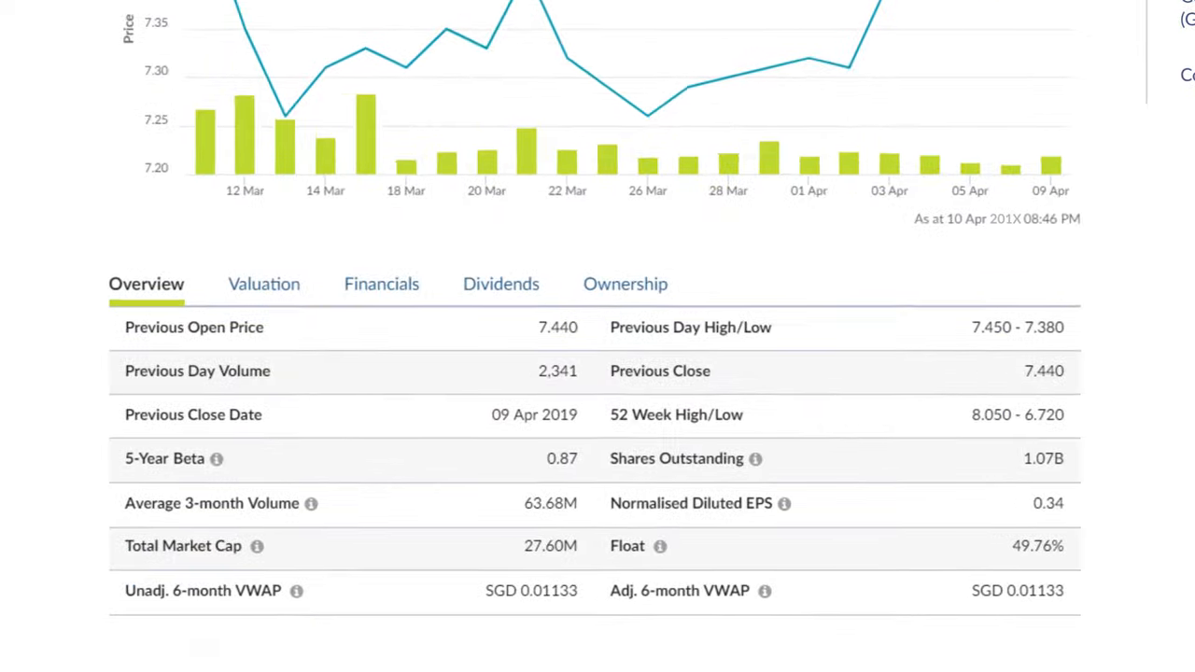
pyautogui.click(501, 284)
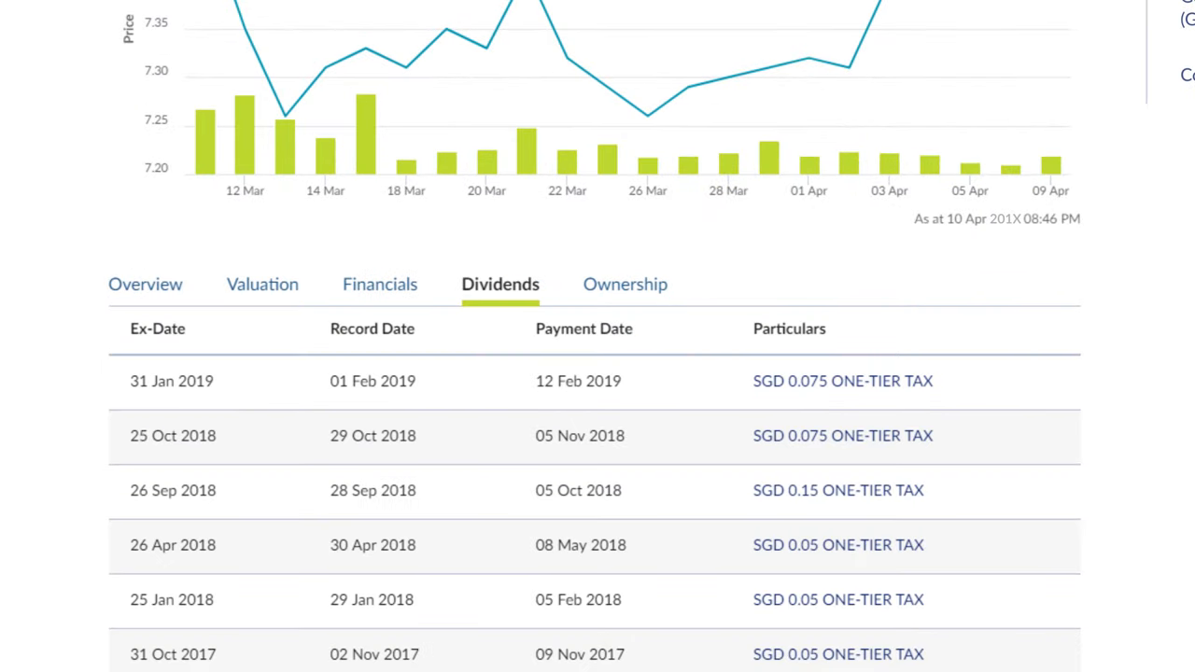